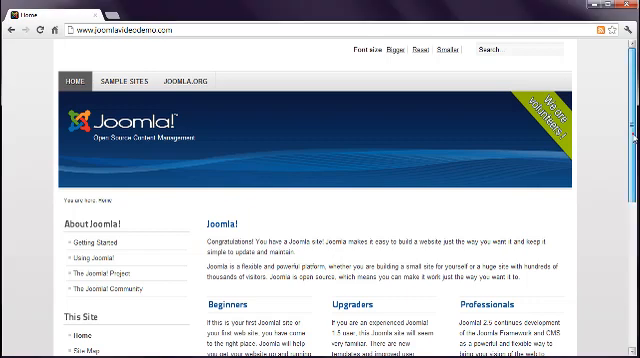
scroll(down, 3)
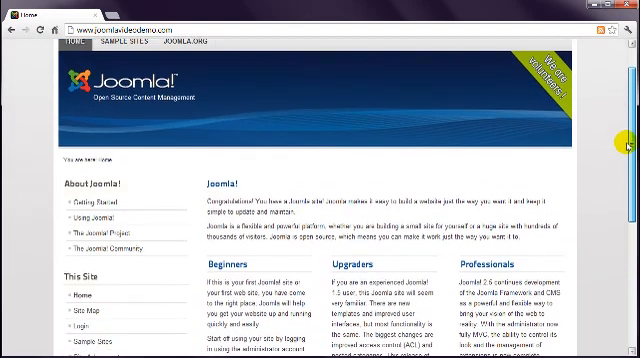
scroll(down, 3)
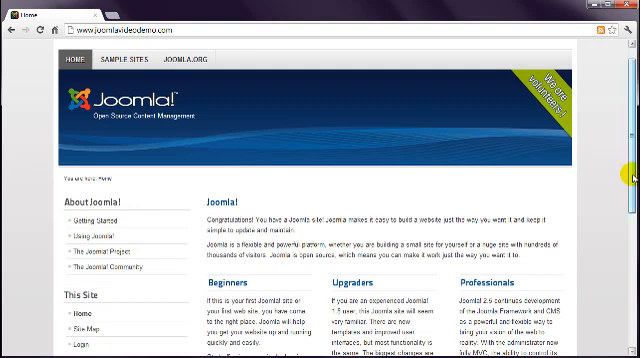
scroll(down, 3)
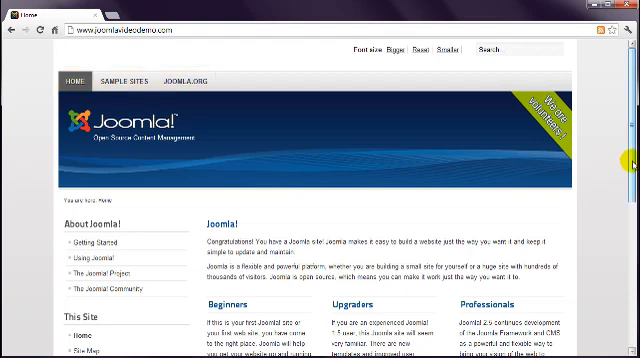
scroll(down, 3)
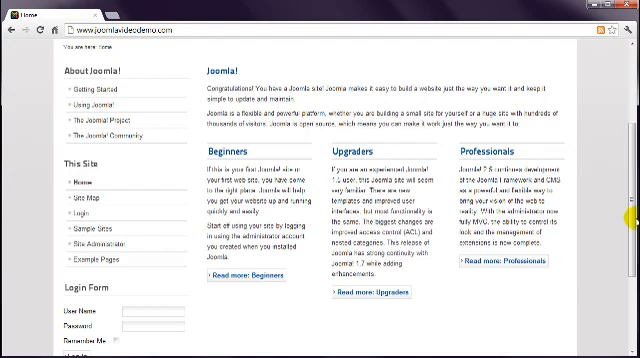
scroll(down, 3)
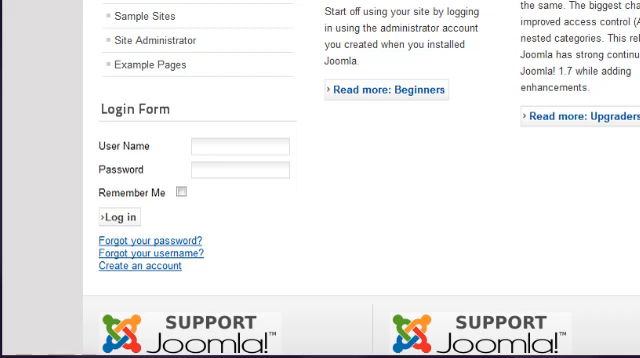
scroll(up, 3)
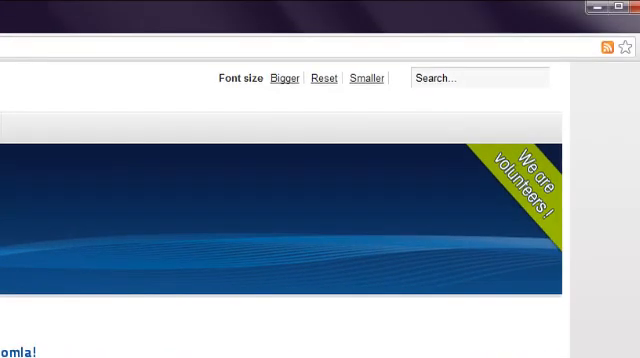
click(480, 78)
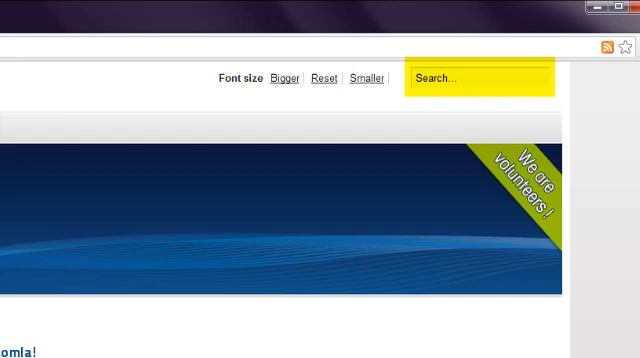
scroll(down, 3)
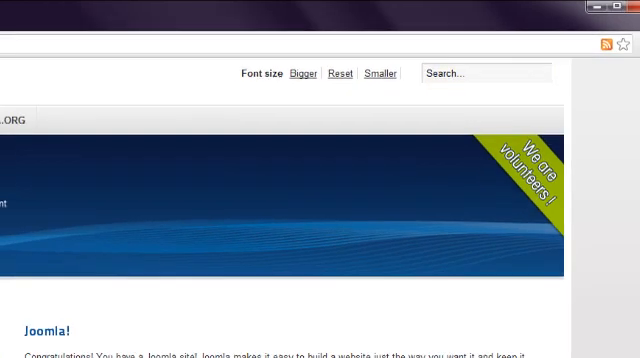